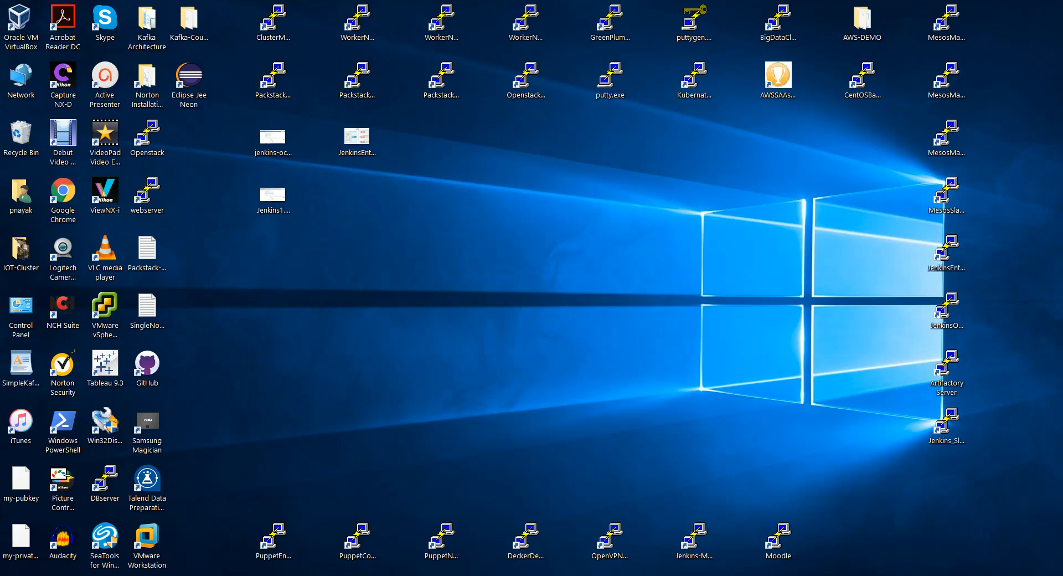
- View the Jenkins Enterprise architecture diagram, then minimize the System specifications window
left_click(357, 137)
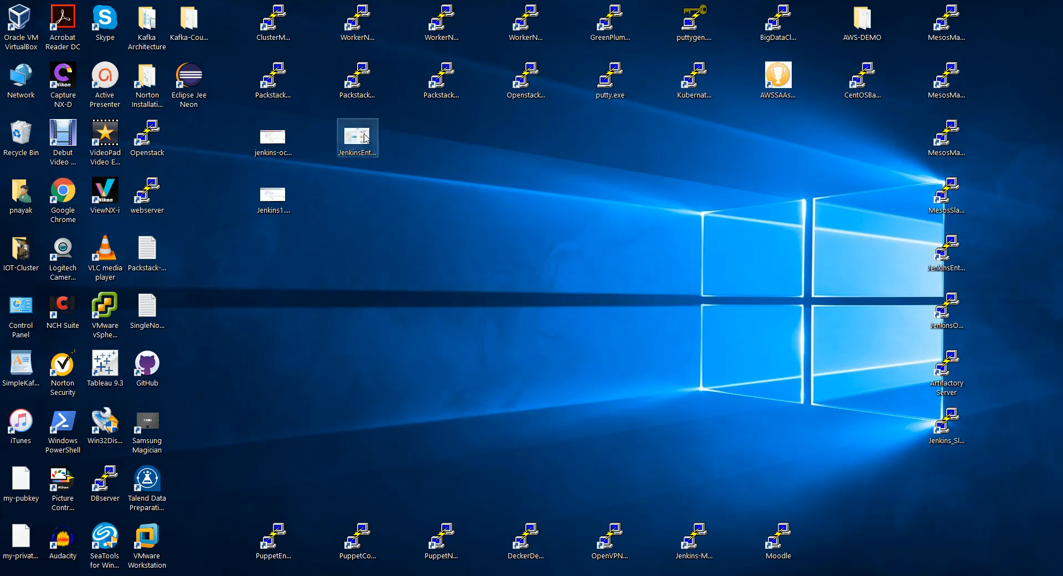
double_click(357, 138)
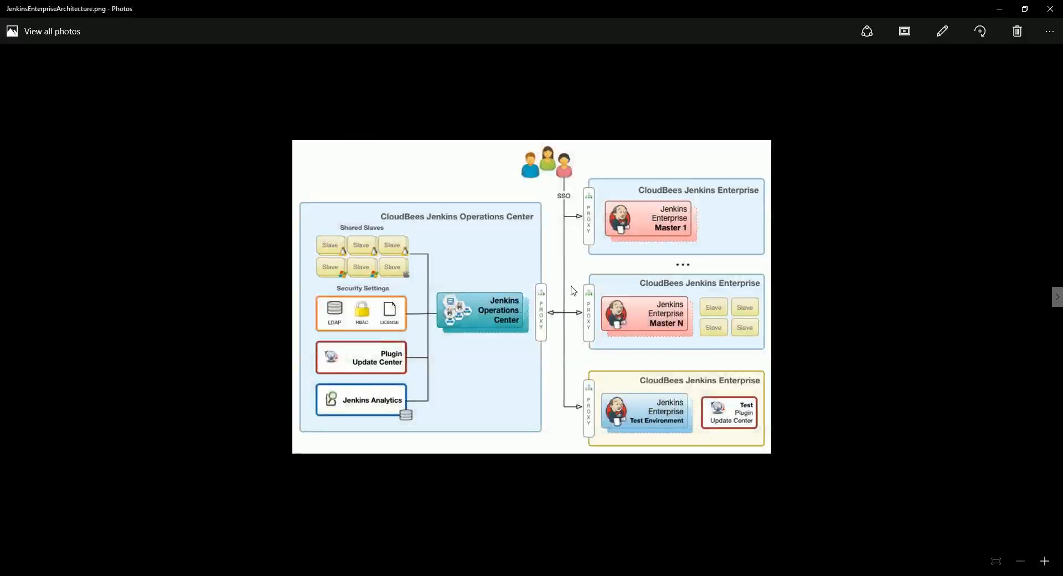
left_click(1044, 561)
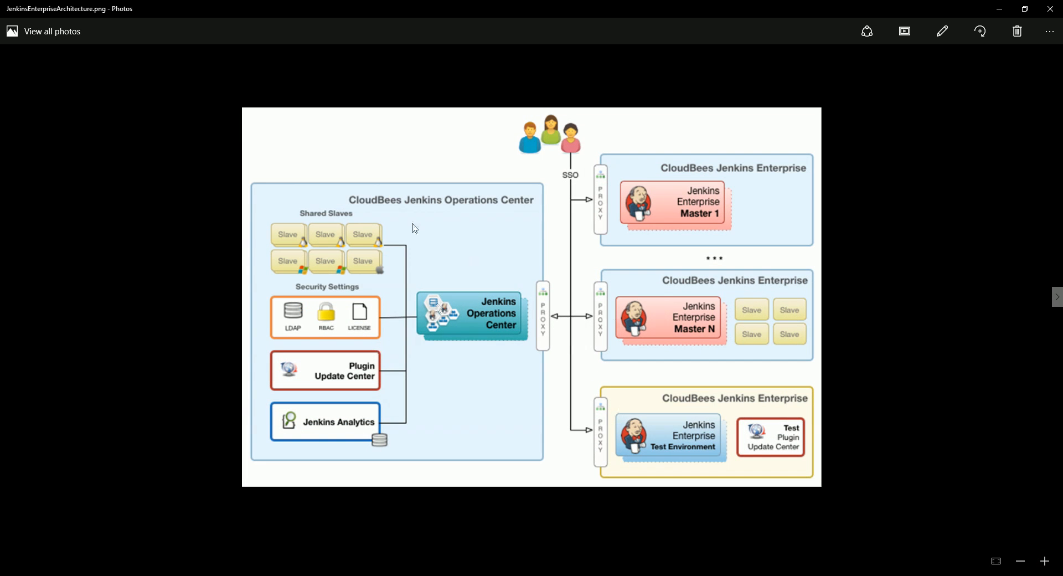
mouse_move(624, 283)
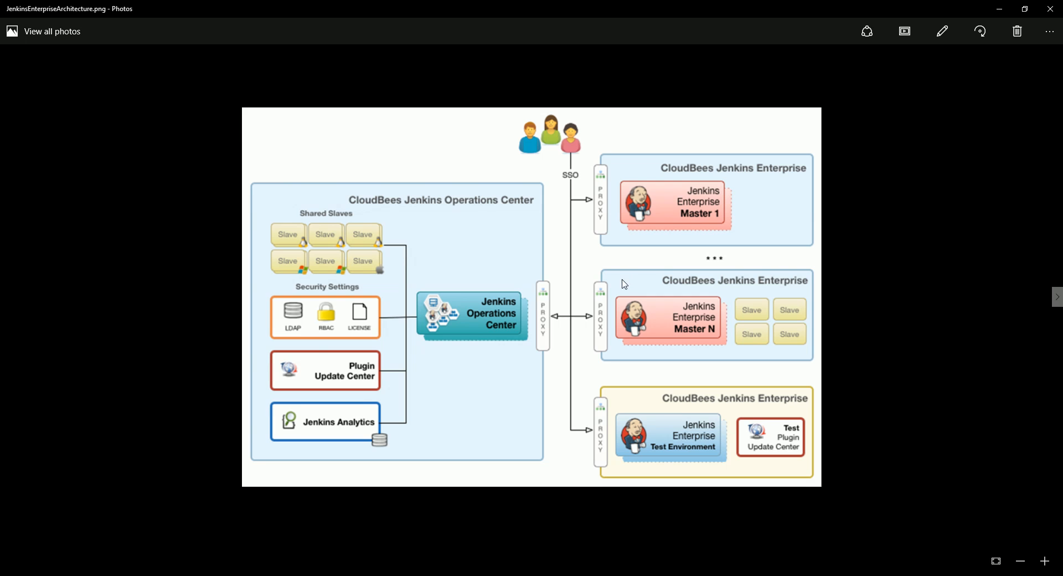
mouse_move(478, 310)
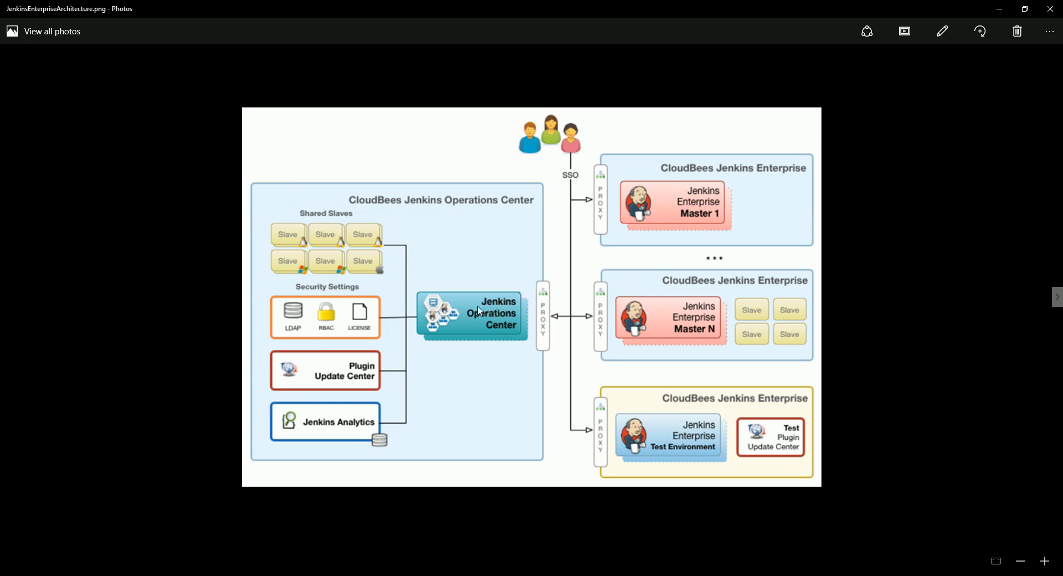
mouse_move(509, 321)
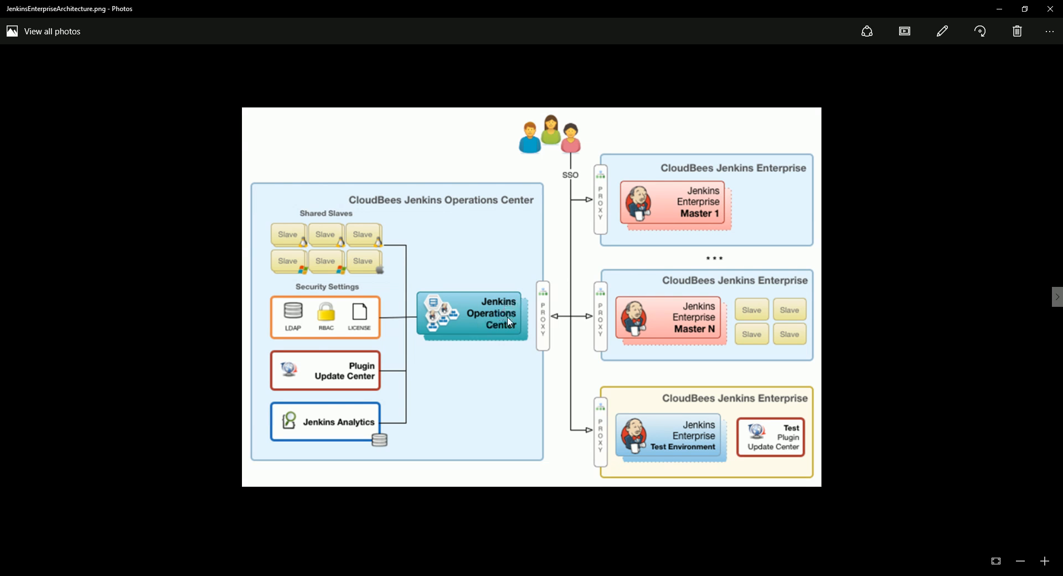
mouse_move(707, 190)
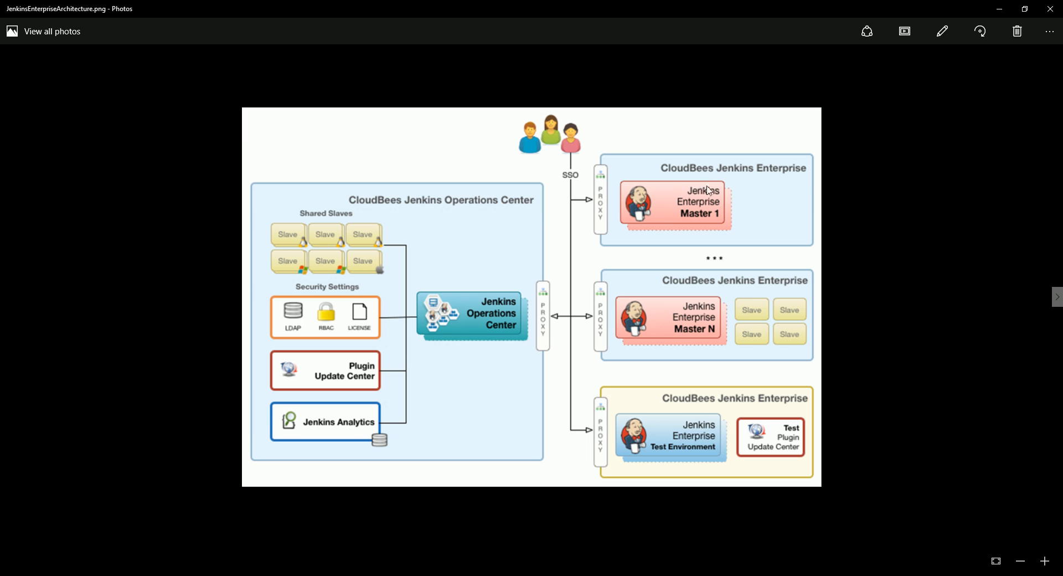
mouse_move(710, 223)
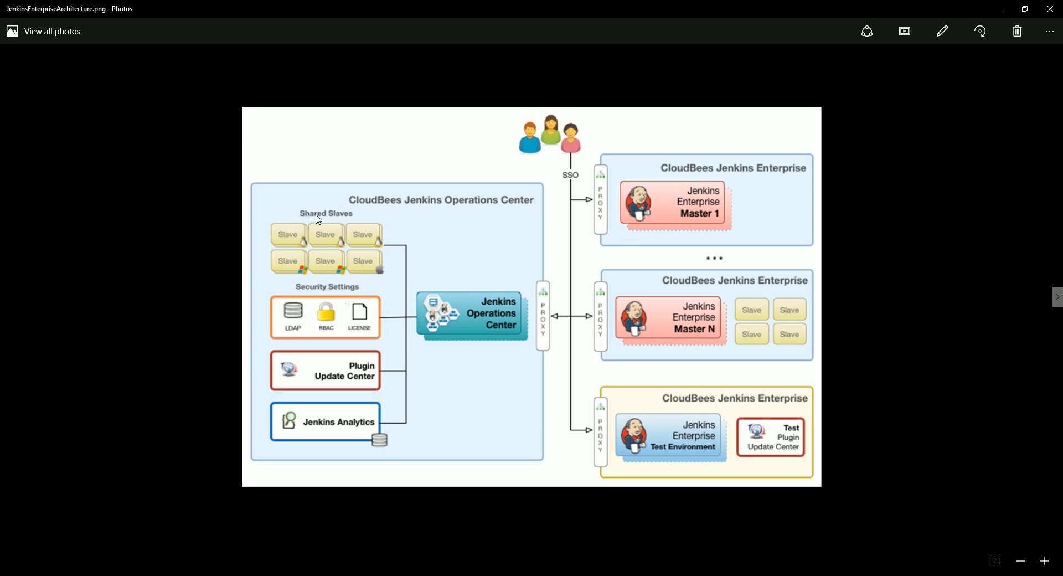
mouse_move(398, 437)
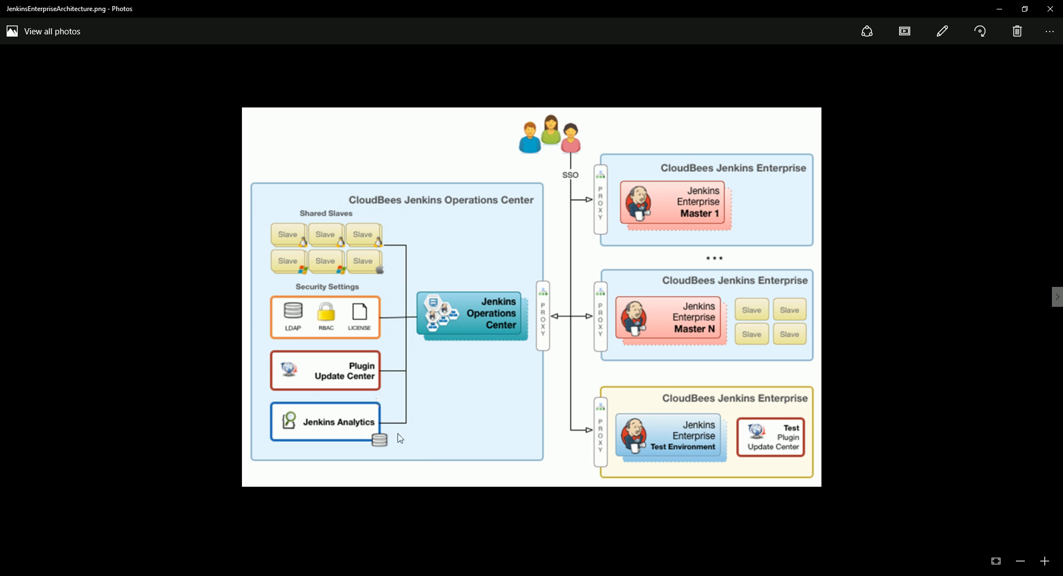
mouse_move(765, 304)
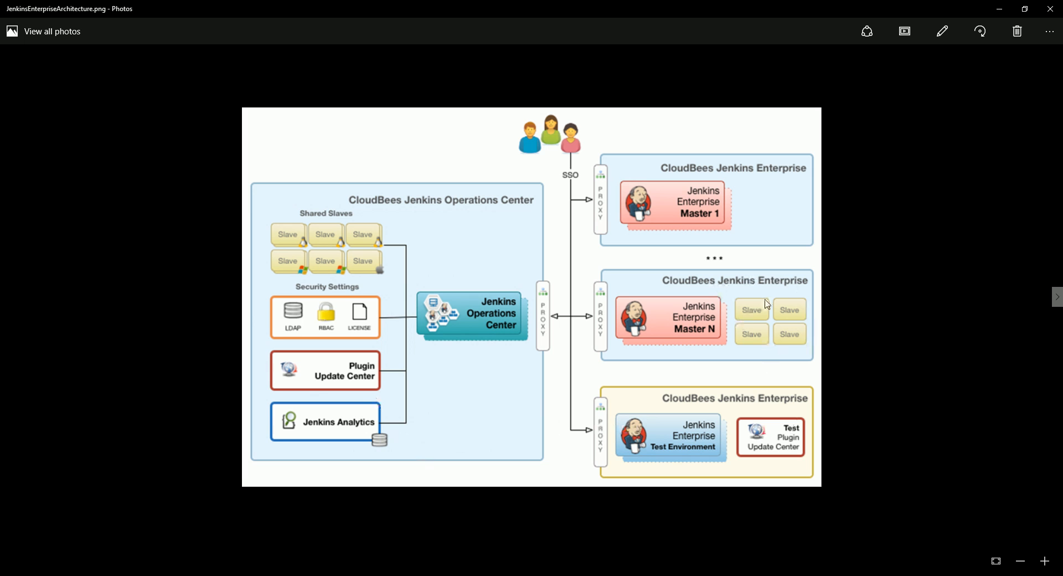
mouse_move(752, 269)
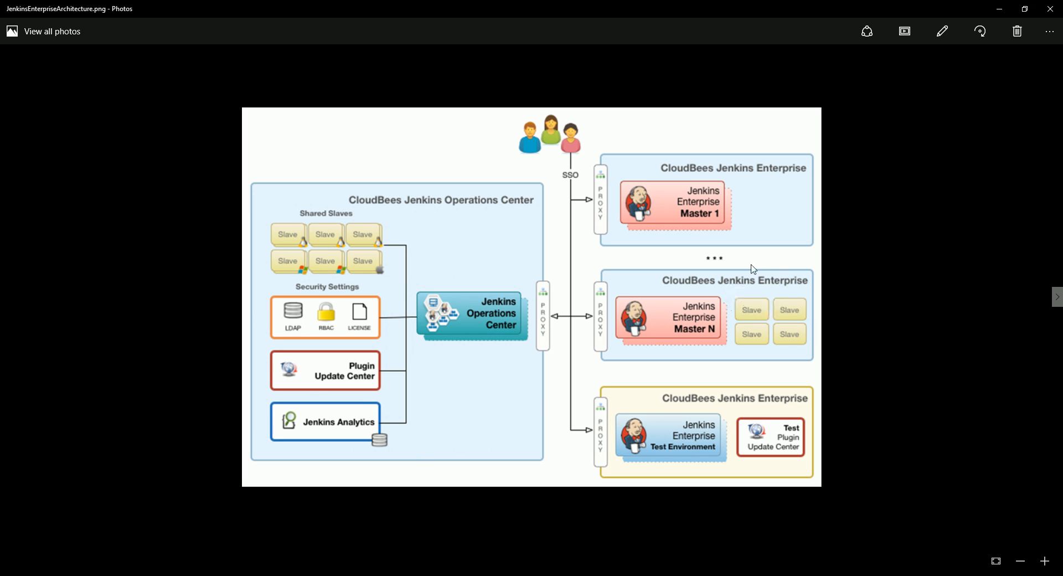
mouse_move(726, 319)
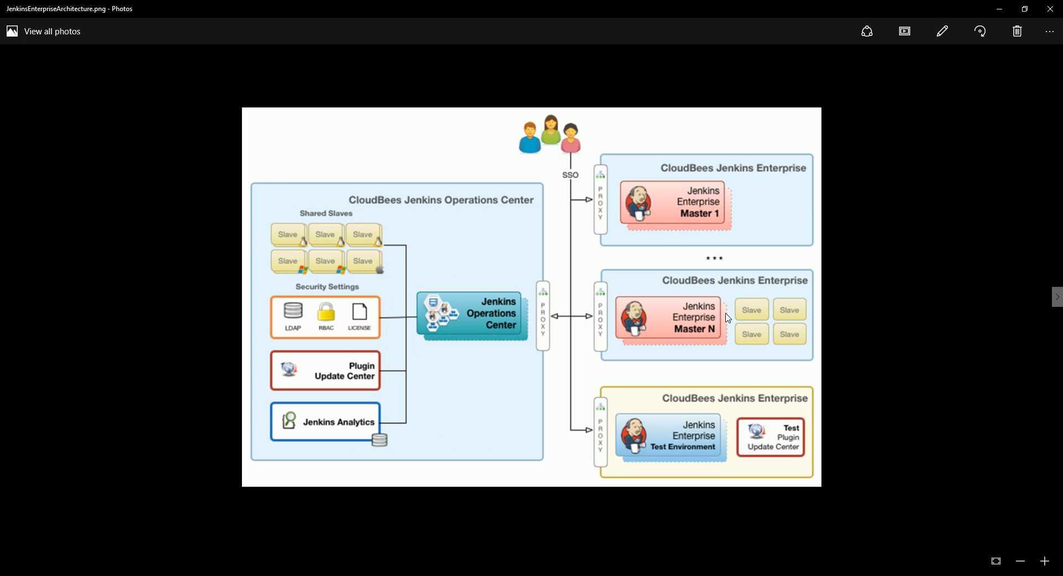
mouse_move(368, 433)
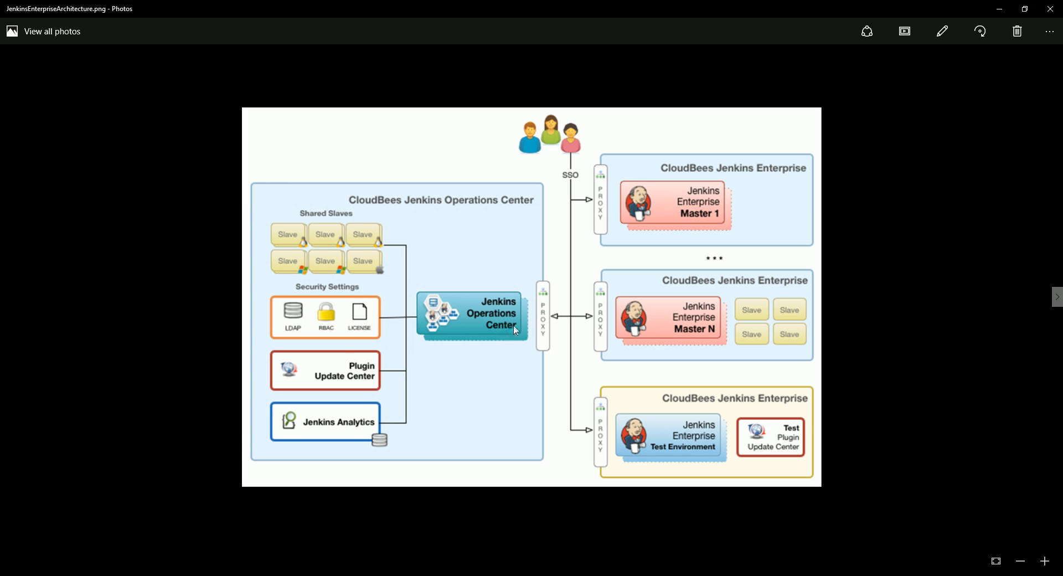
mouse_move(446, 329)
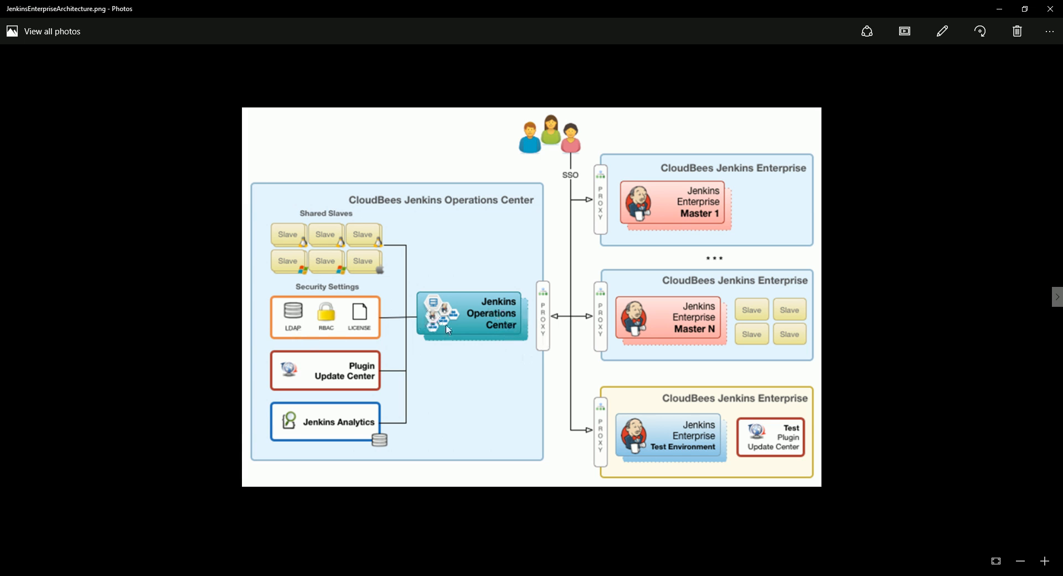
mouse_move(477, 323)
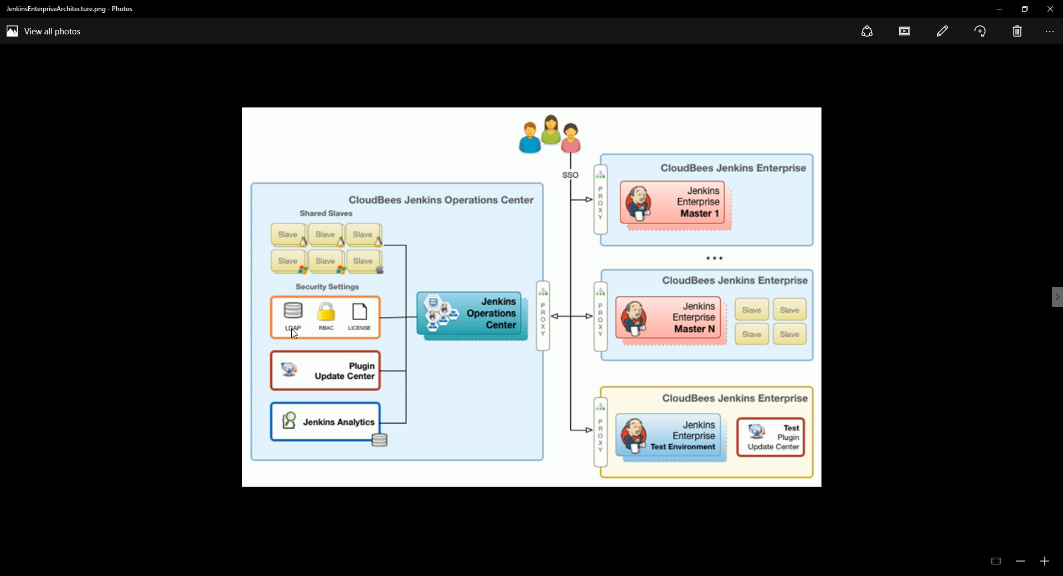
mouse_move(602, 403)
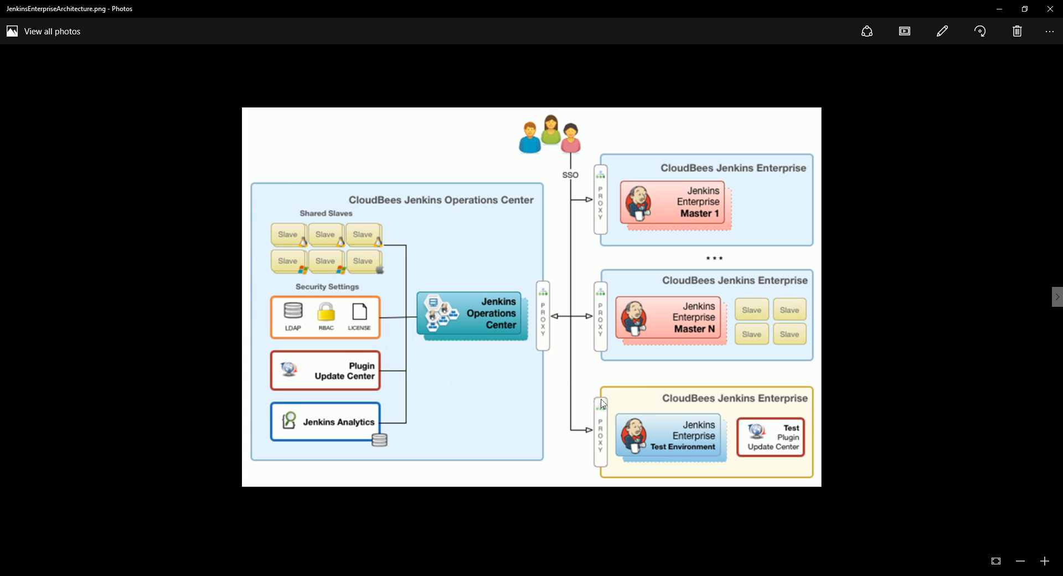
mouse_move(562, 193)
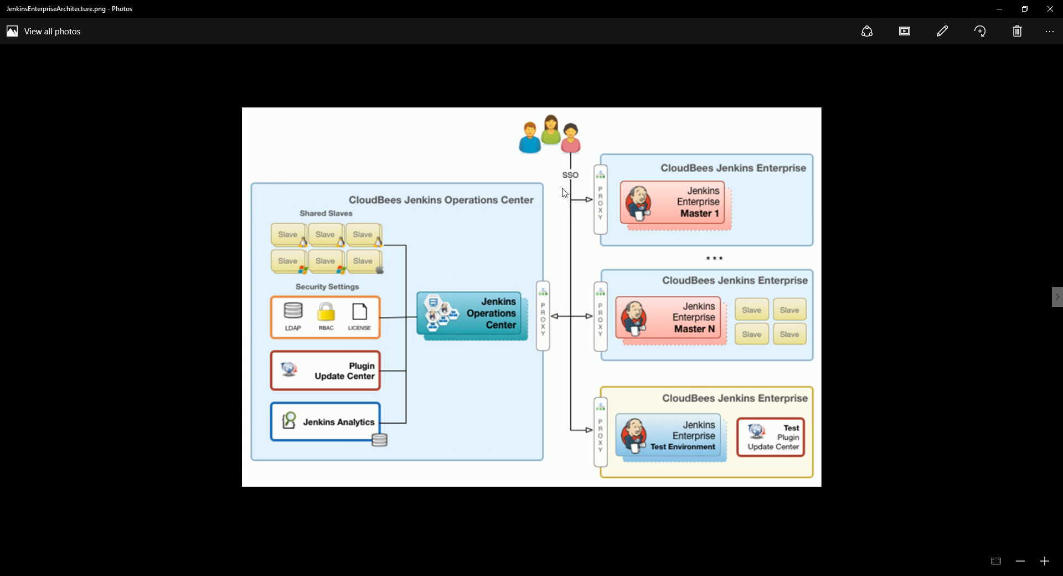
mouse_move(581, 197)
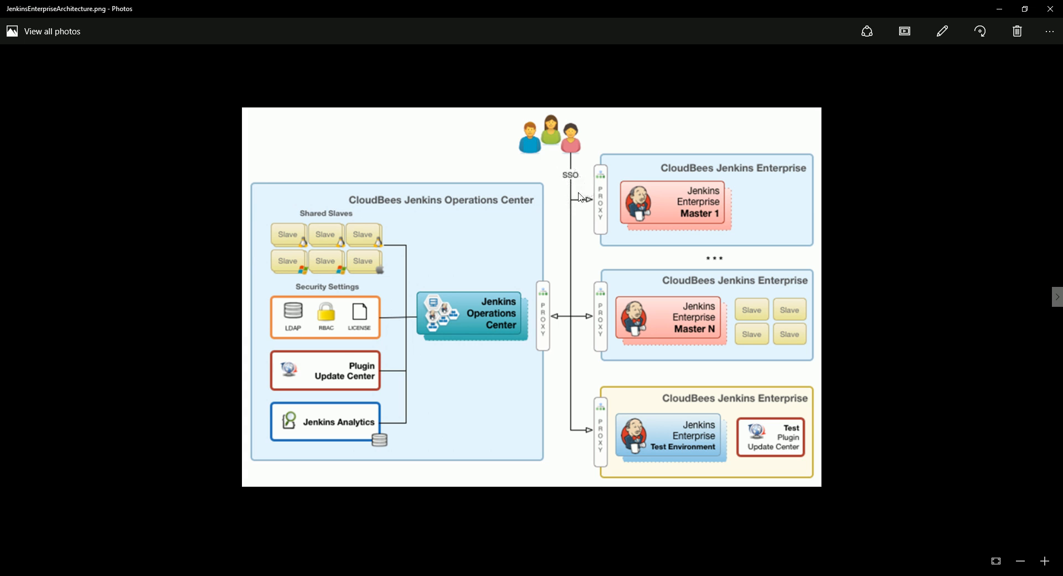
mouse_move(577, 169)
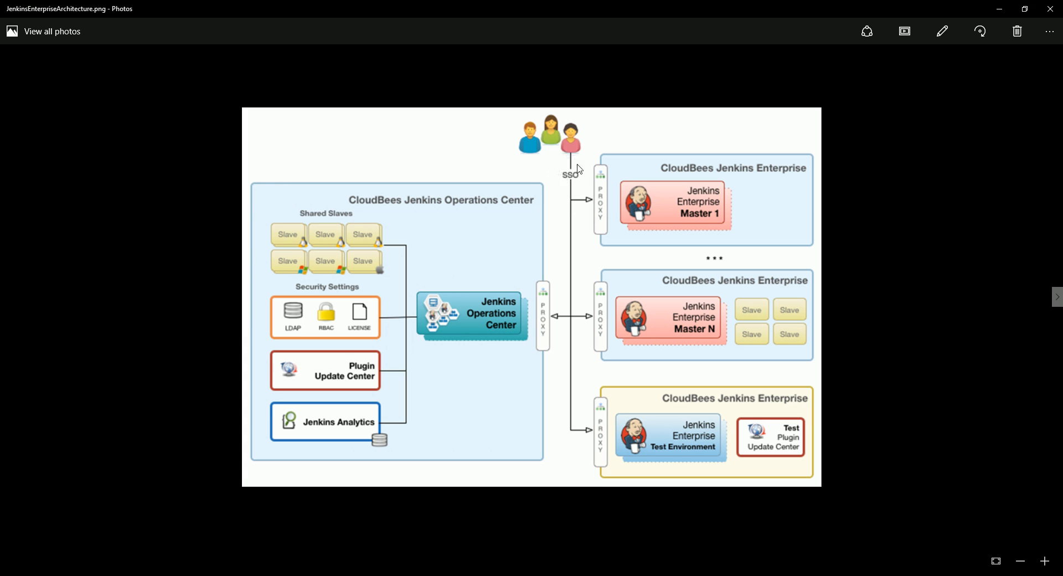
mouse_move(568, 186)
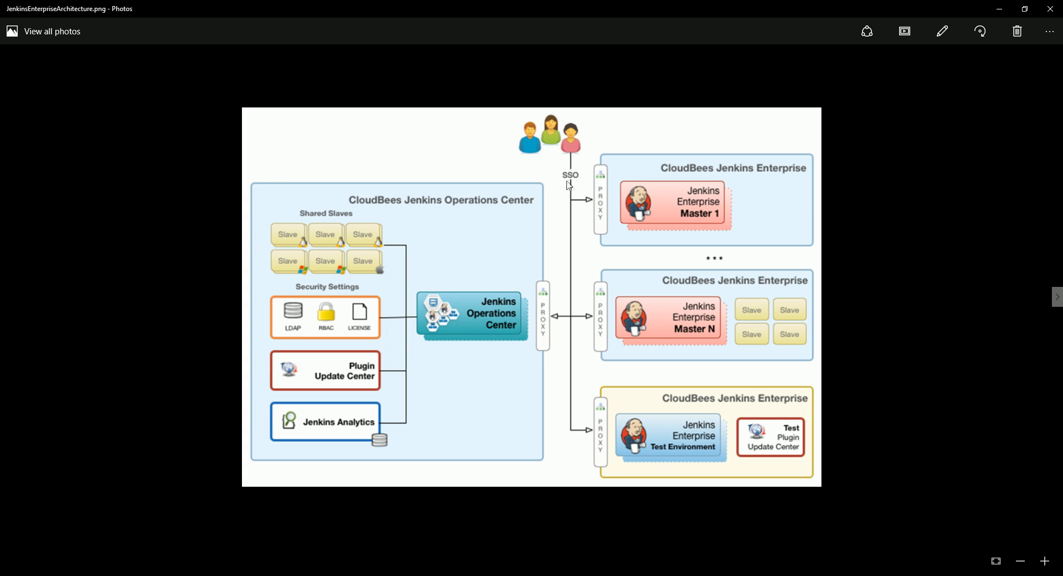
mouse_move(586, 187)
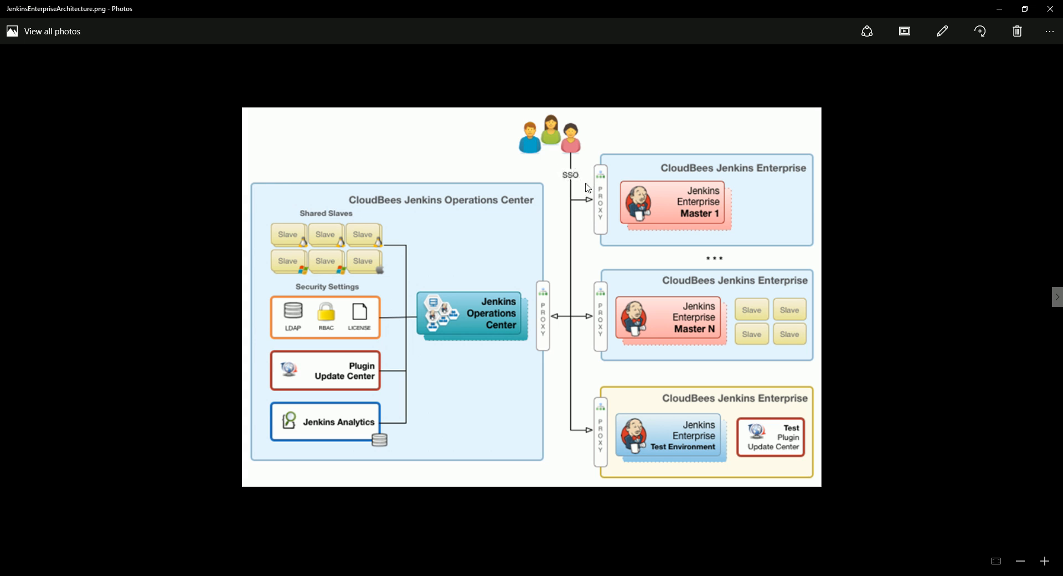
mouse_move(420, 370)
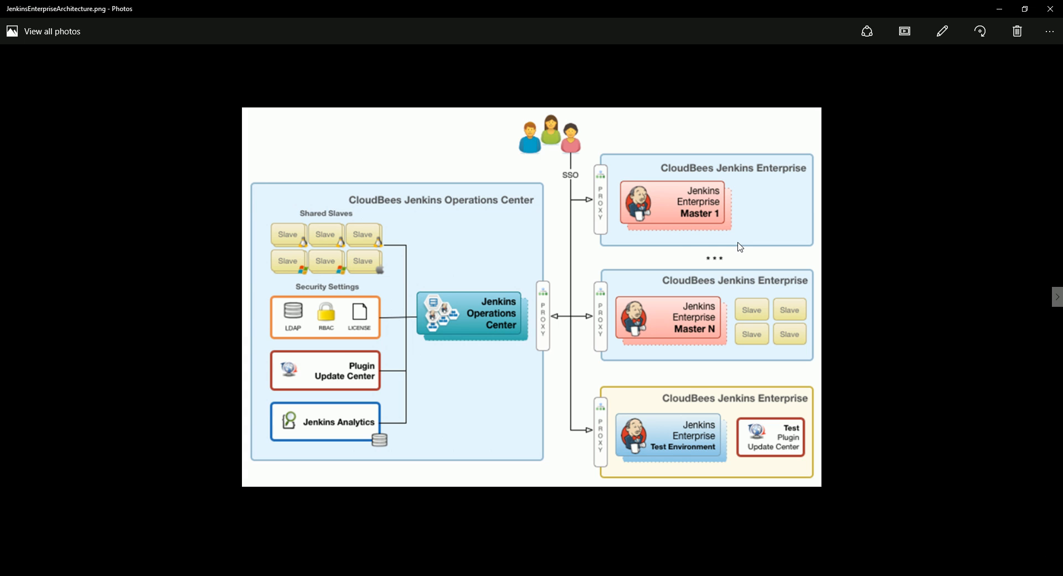
mouse_move(716, 232)
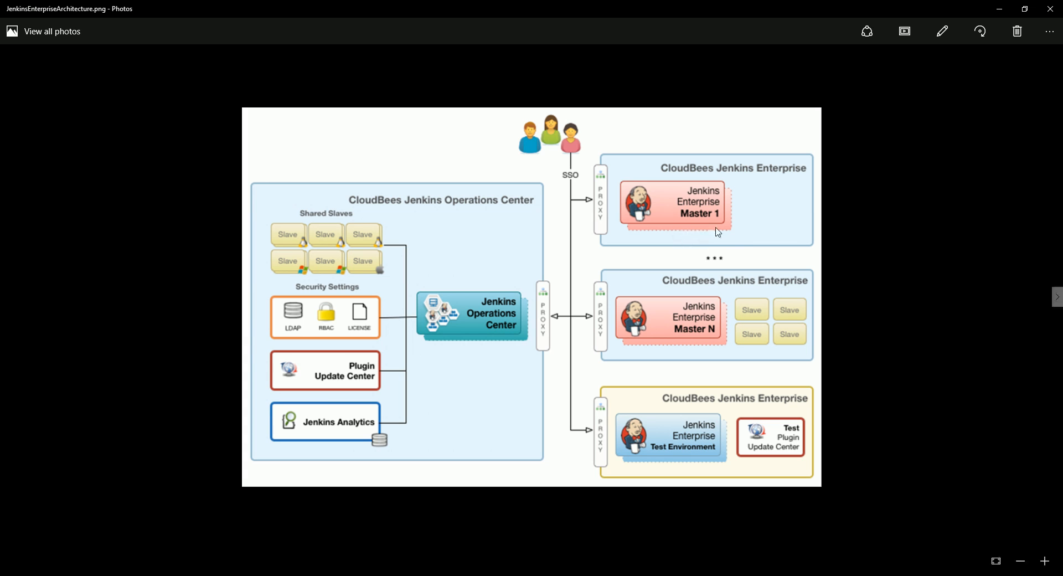
mouse_move(703, 265)
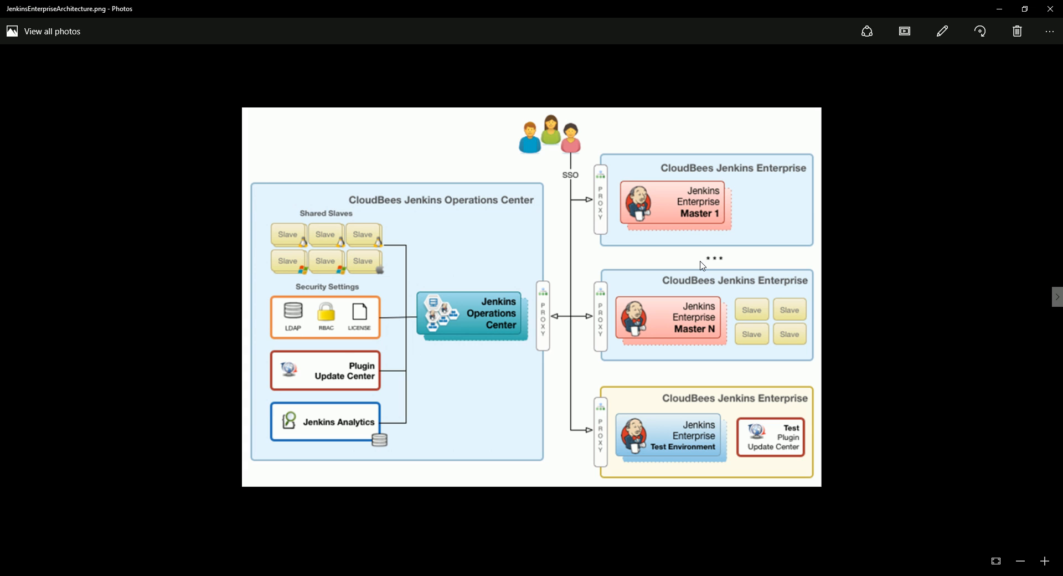
mouse_move(695, 201)
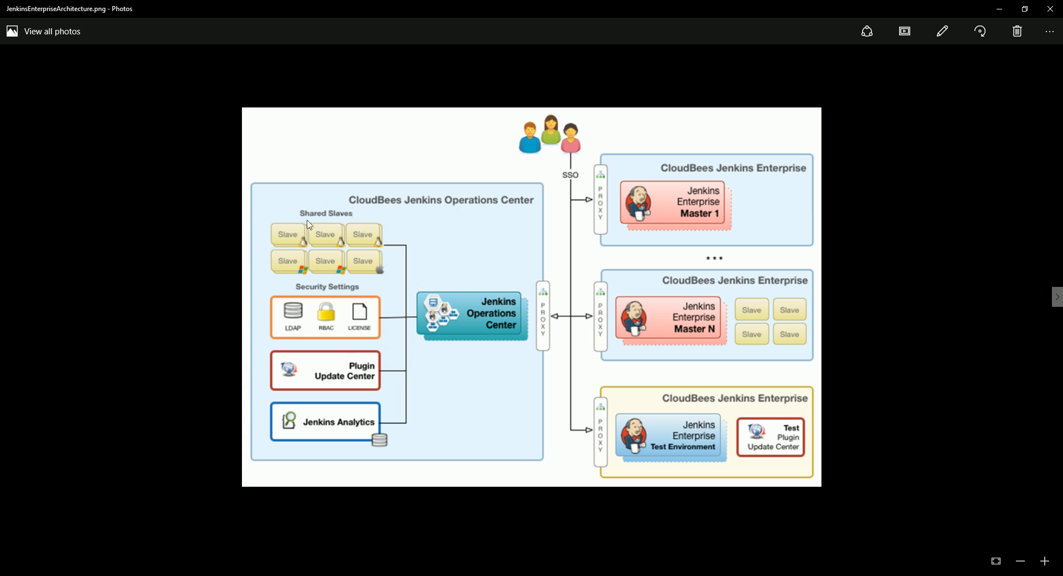
mouse_move(345, 292)
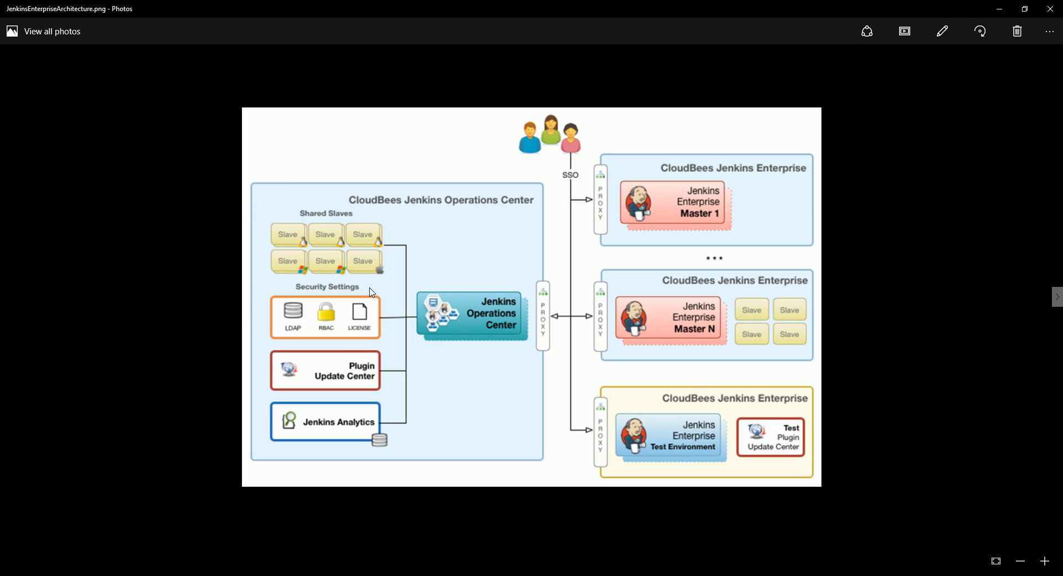
mouse_move(363, 249)
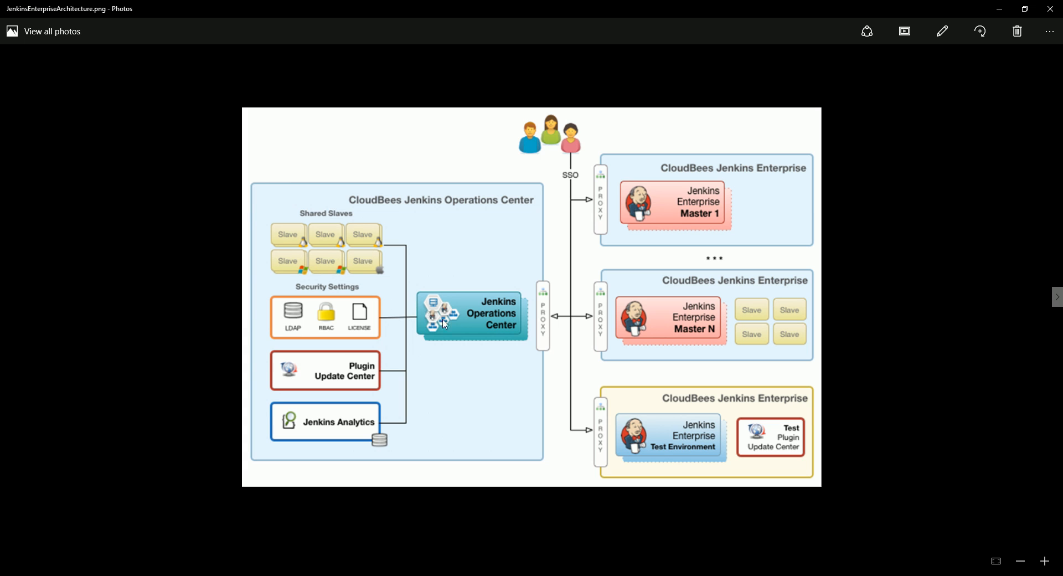
mouse_move(934, 383)
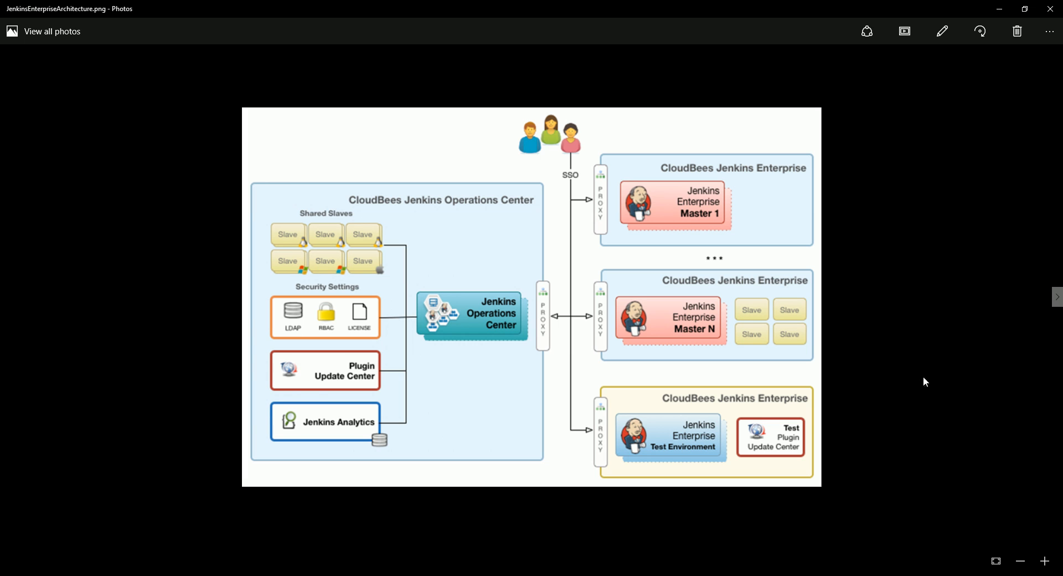
mouse_move(818, 370)
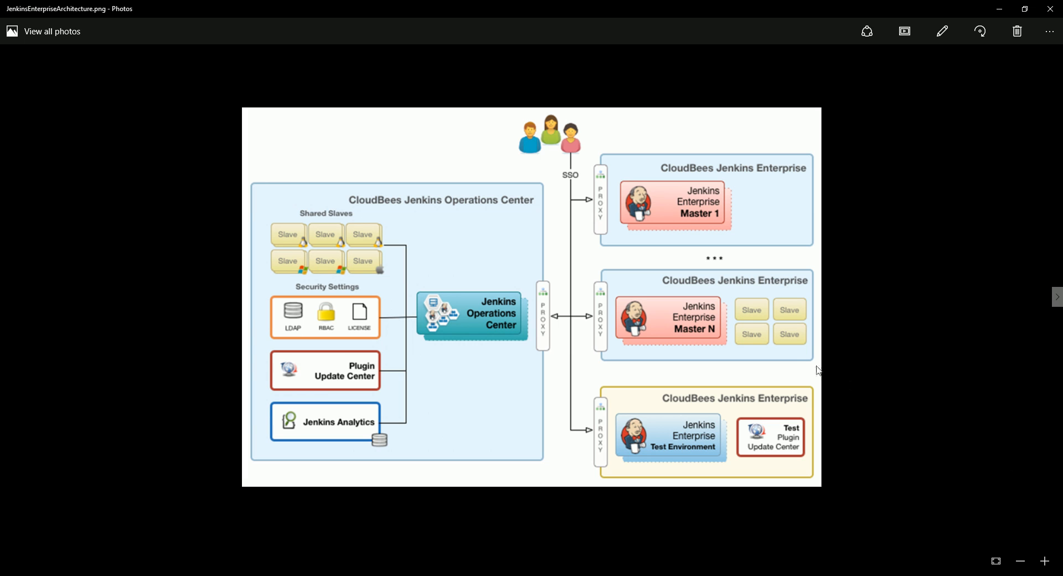
mouse_move(791, 361)
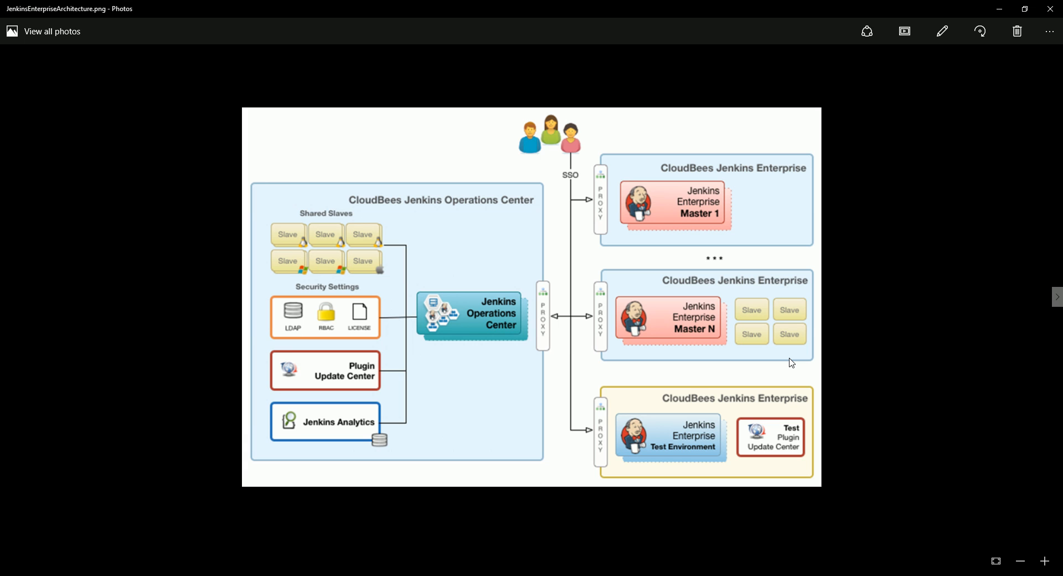
mouse_move(743, 324)
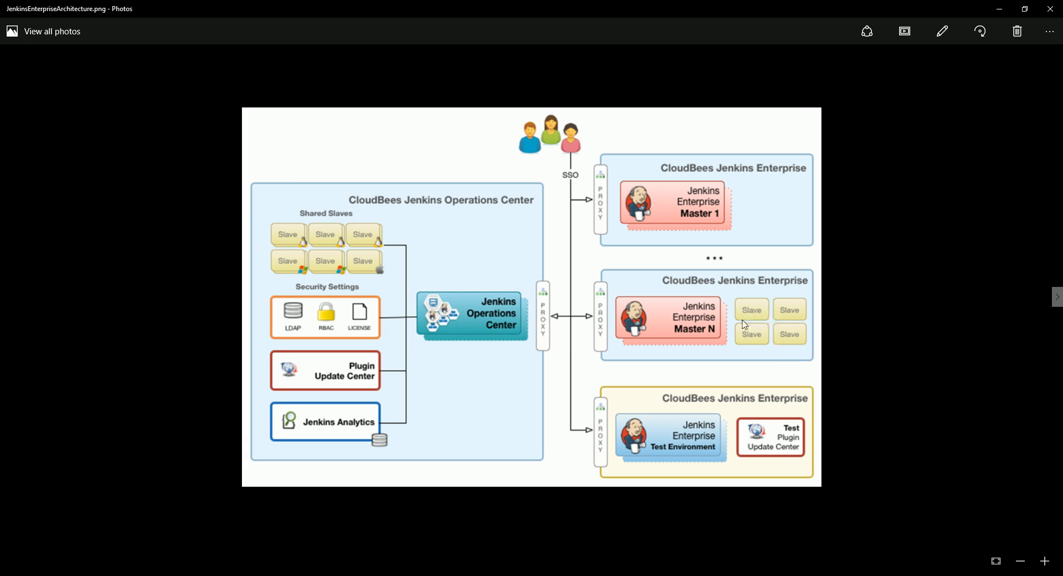
mouse_move(571, 389)
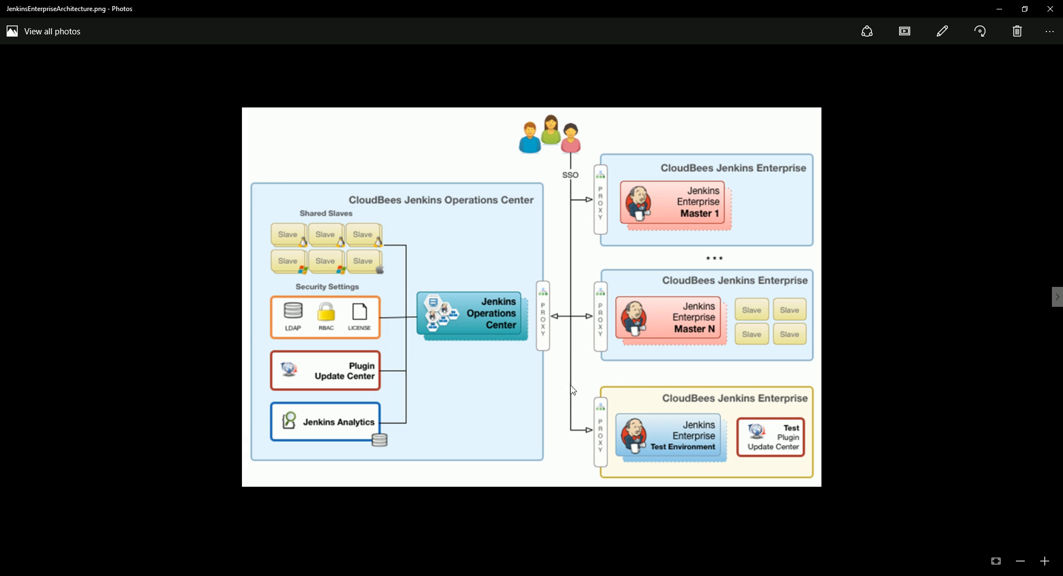
mouse_move(811, 78)
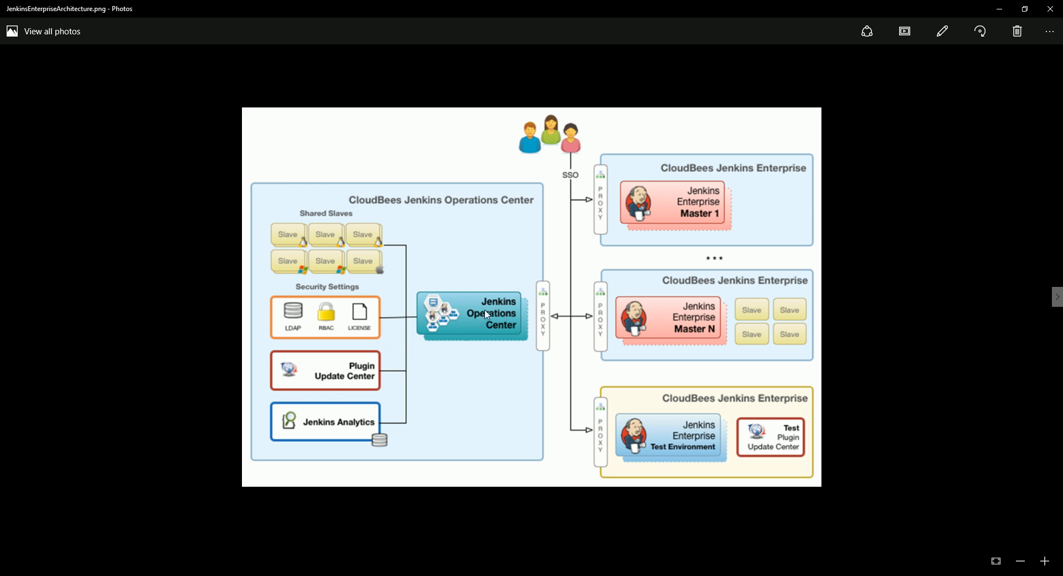
mouse_move(295, 573)
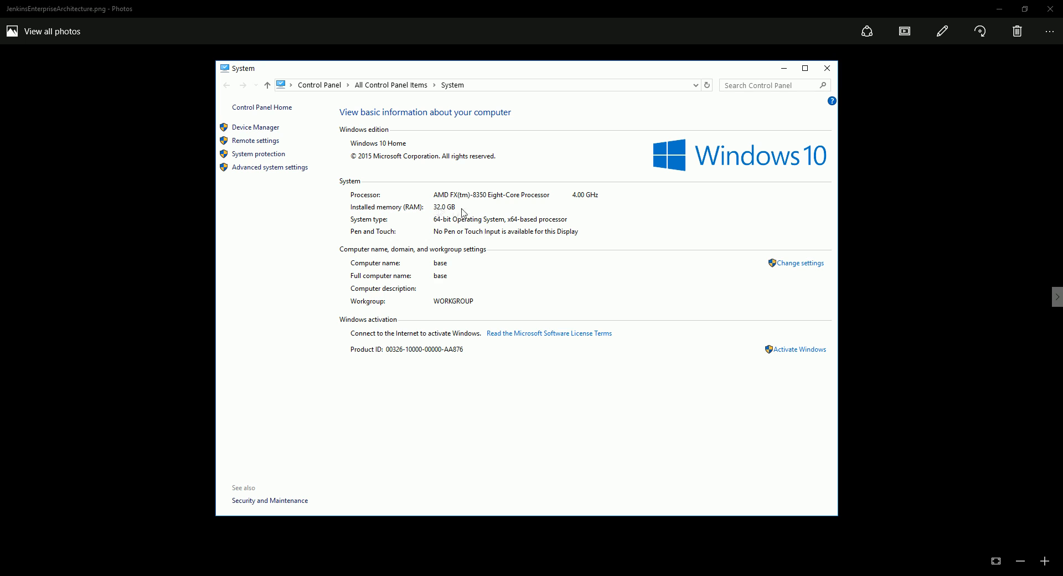
mouse_move(470, 217)
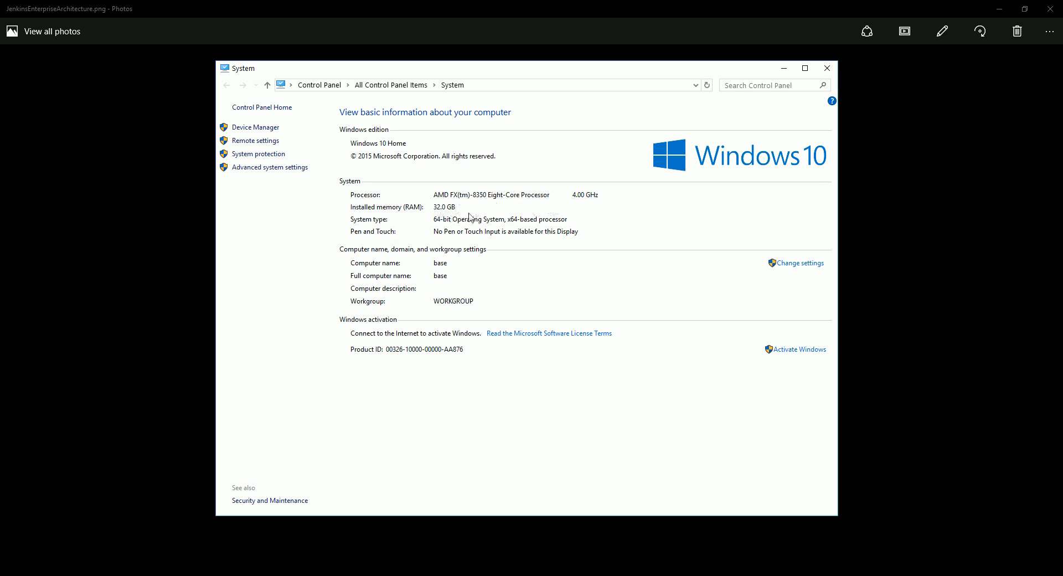
mouse_move(646, 155)
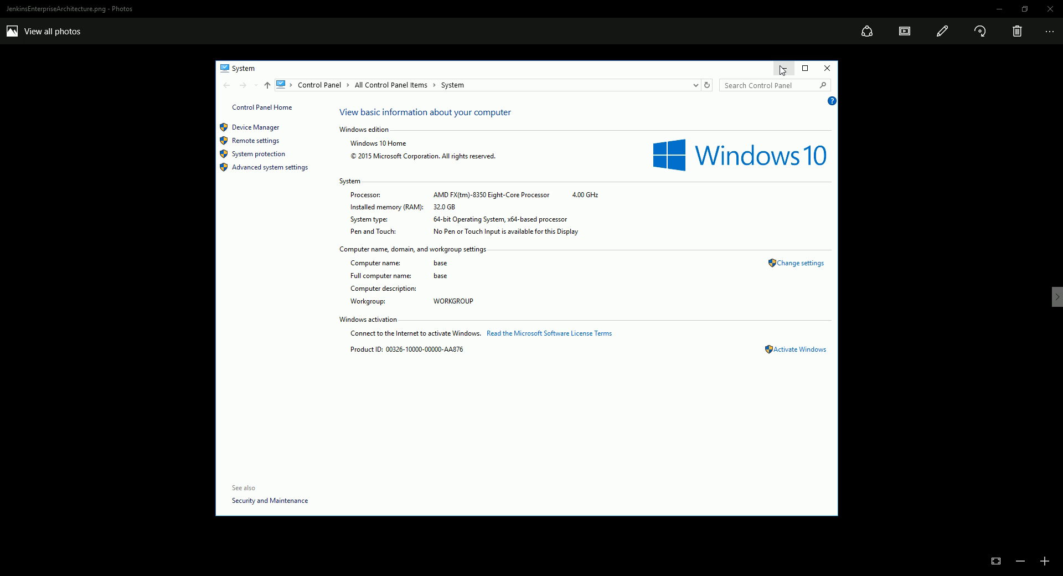
mouse_move(782, 69)
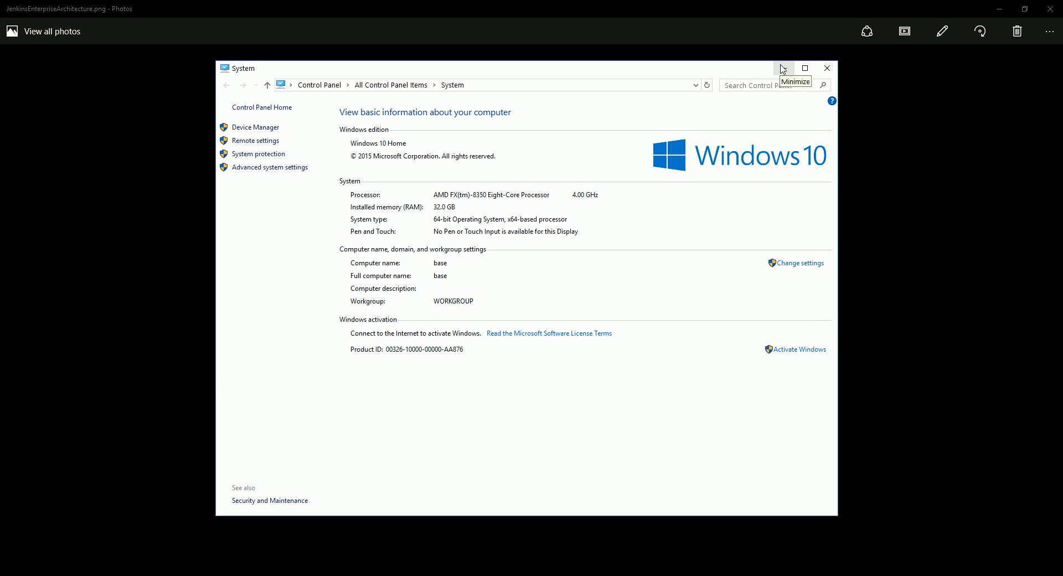
left_click(804, 68)
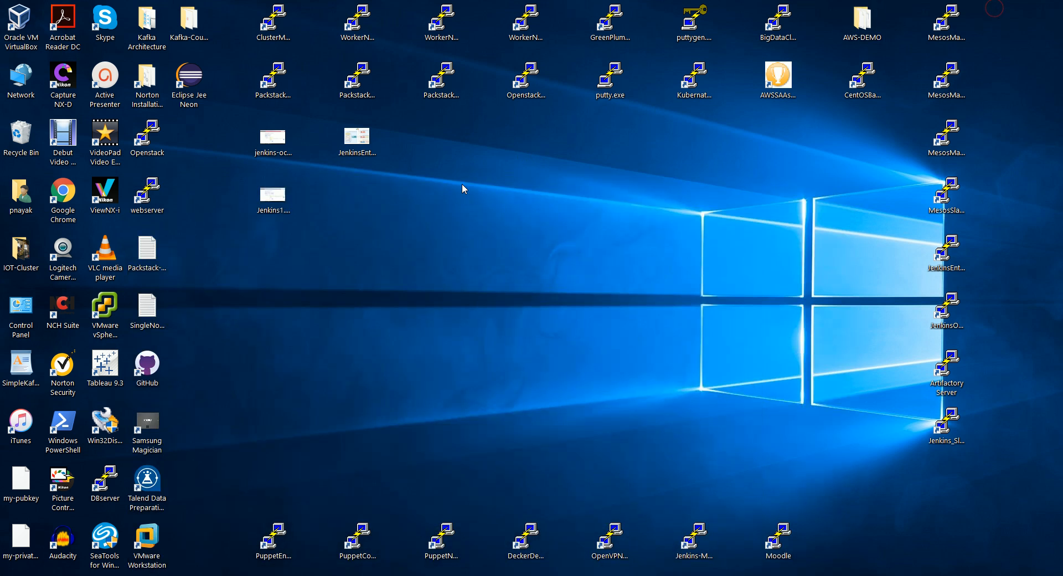
- Launch VMware Workstation to show the library with Mesos-Cluster, CoreOS and DevOps
double_click(147, 539)
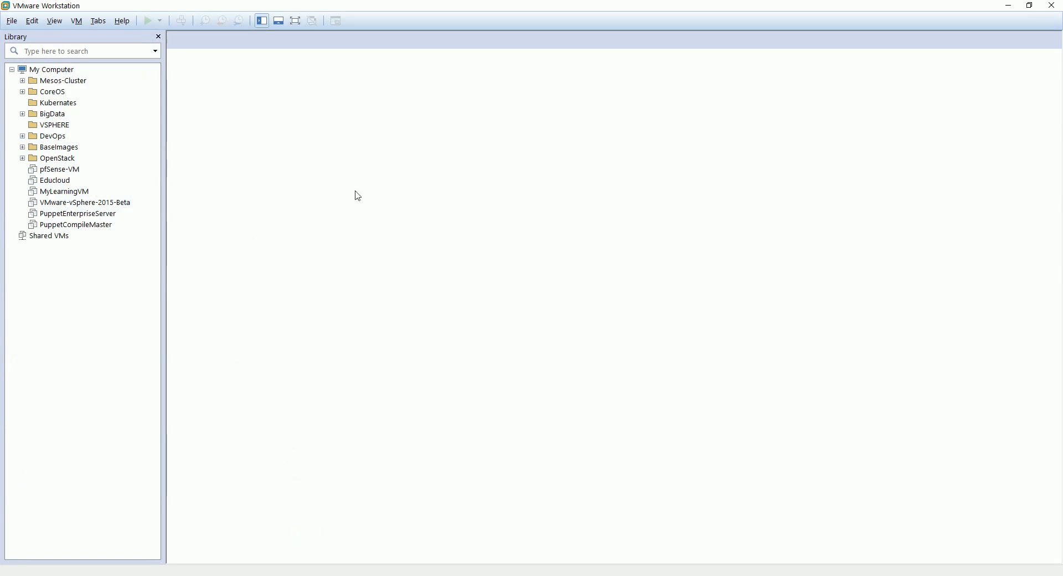
mouse_move(359, 228)
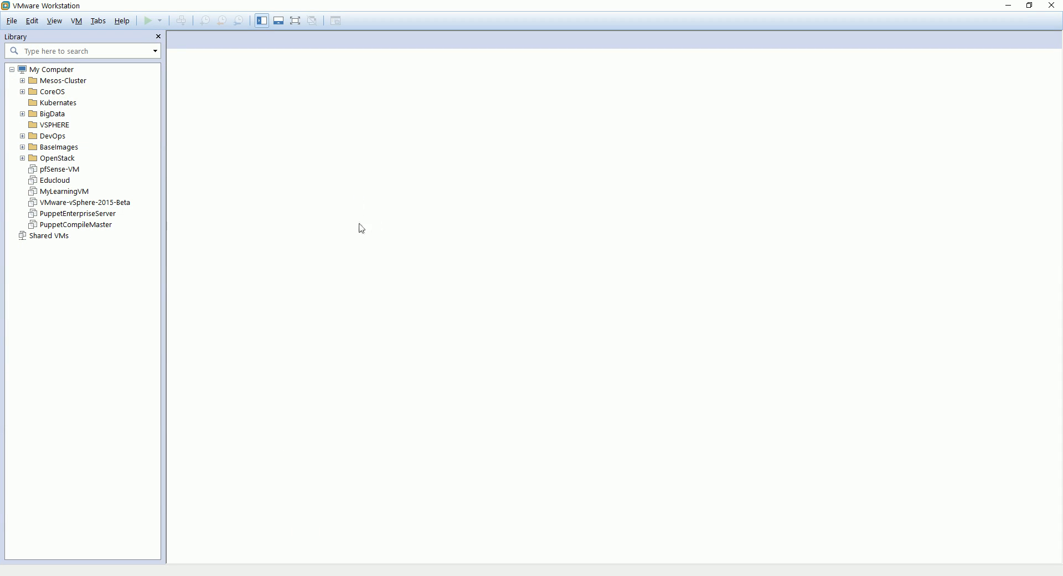
mouse_move(353, 174)
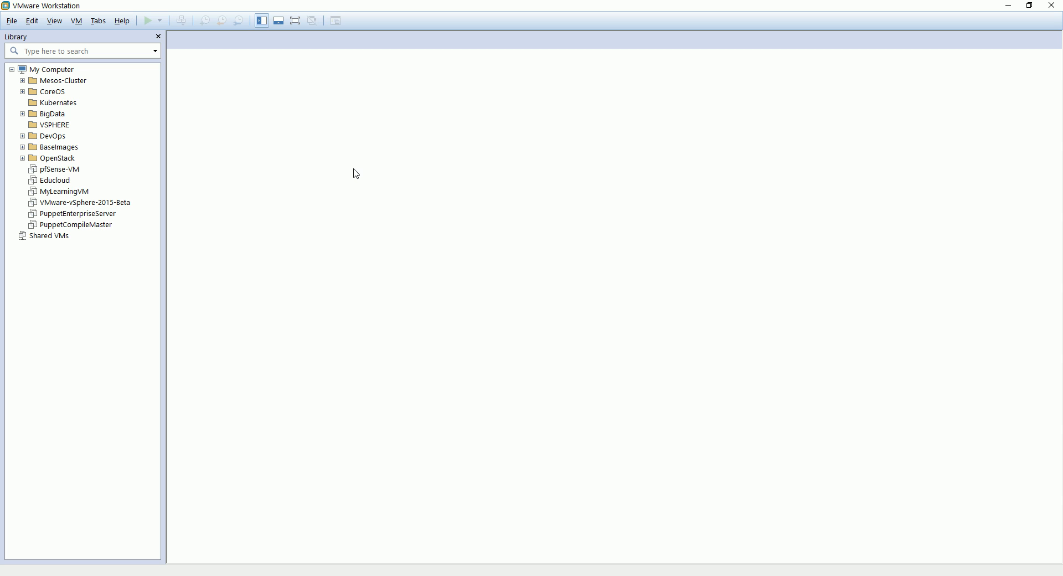
mouse_move(465, 430)
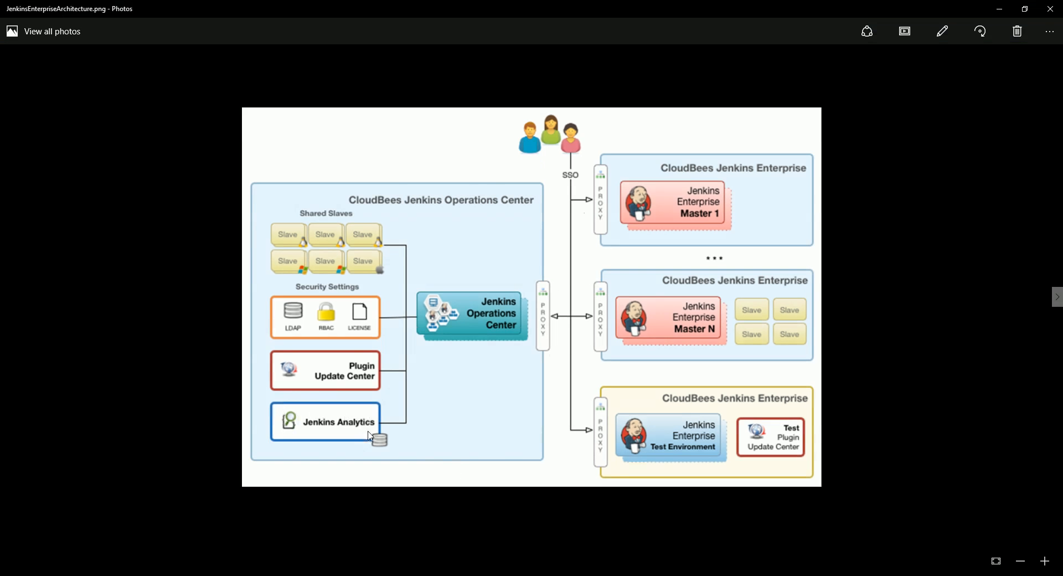
mouse_move(354, 255)
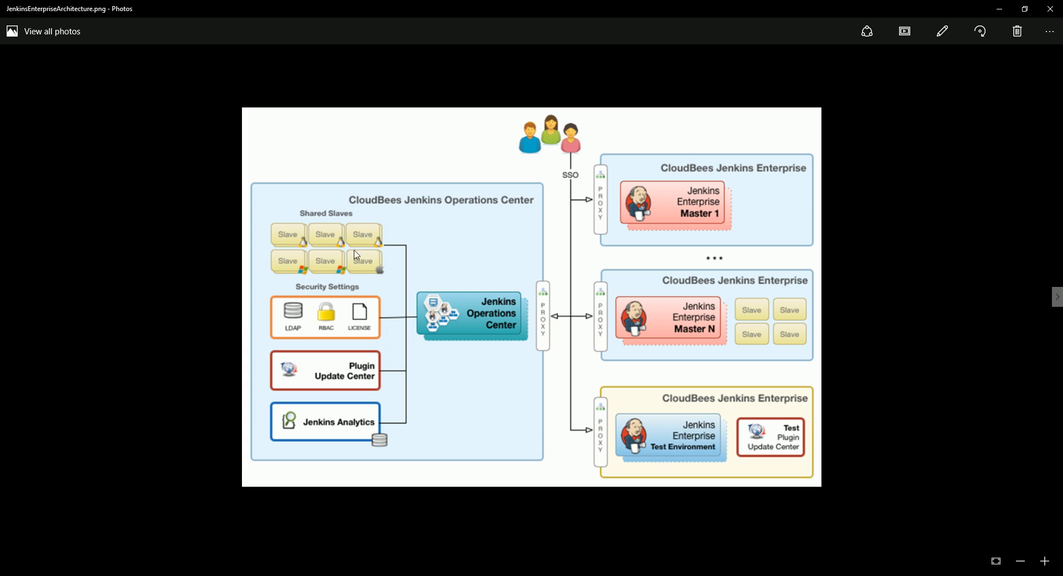
mouse_move(376, 229)
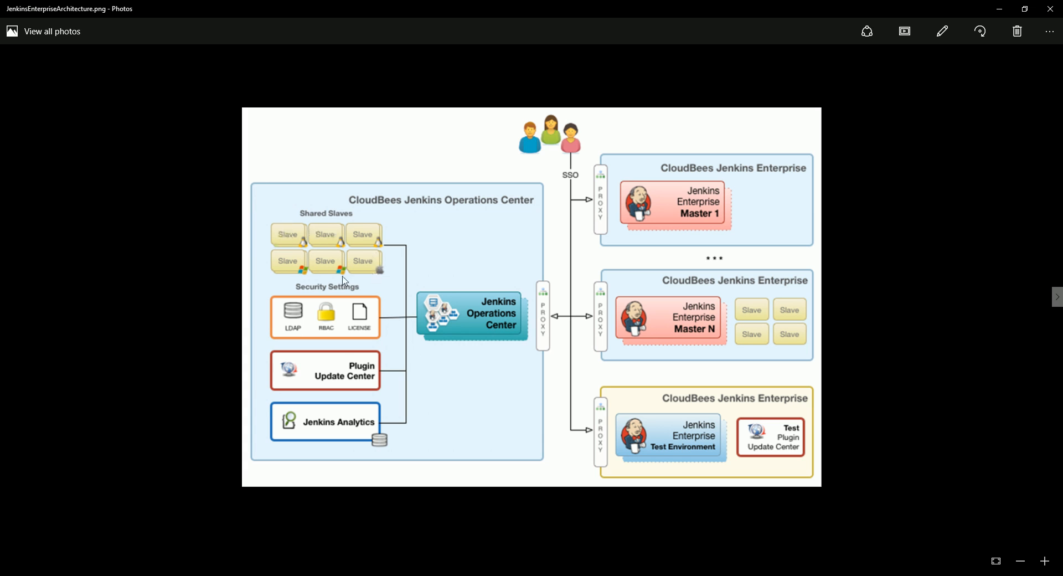
mouse_move(288, 240)
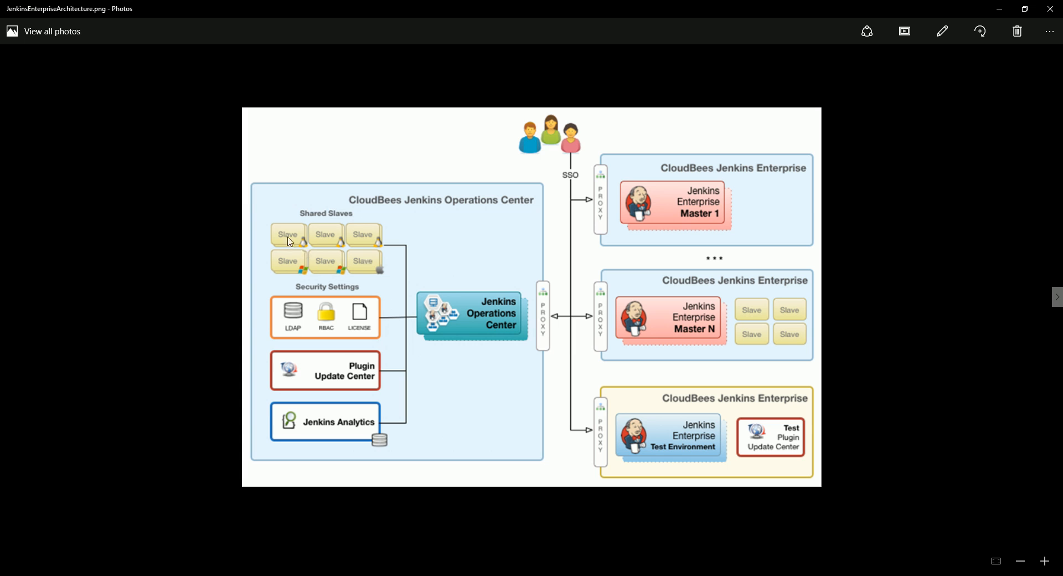
mouse_move(323, 239)
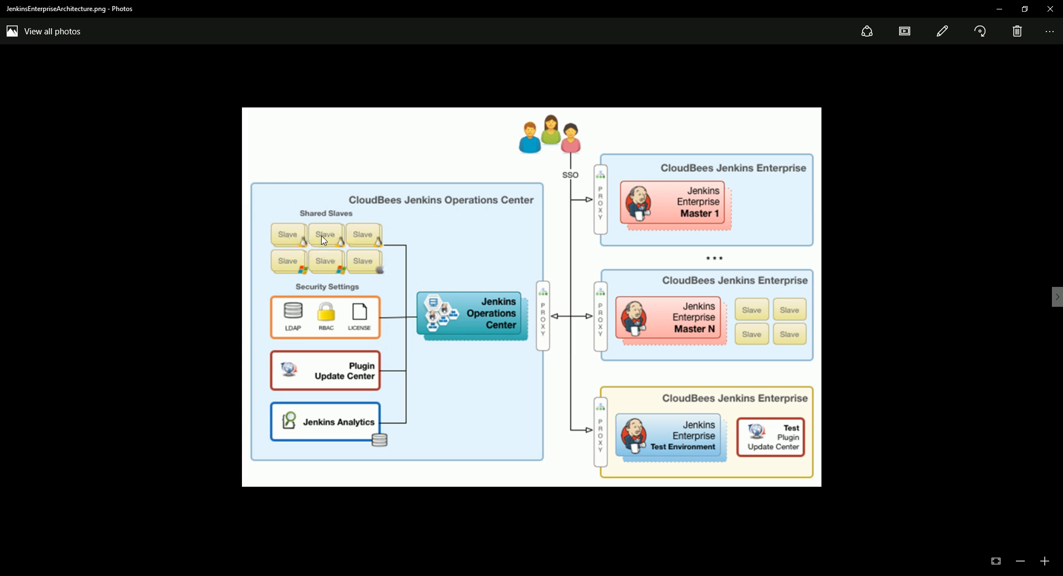
mouse_move(324, 284)
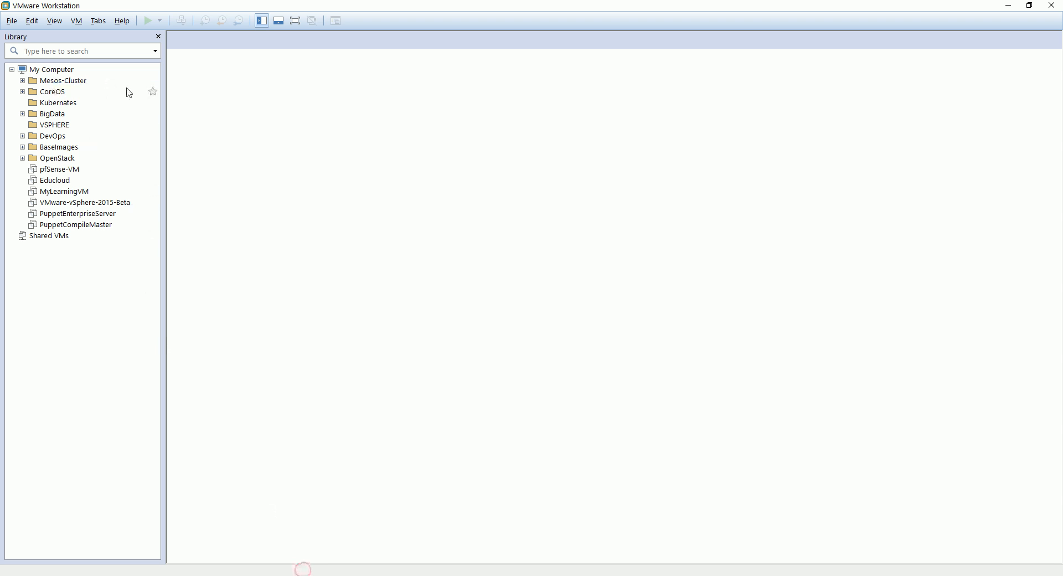
mouse_move(338, 329)
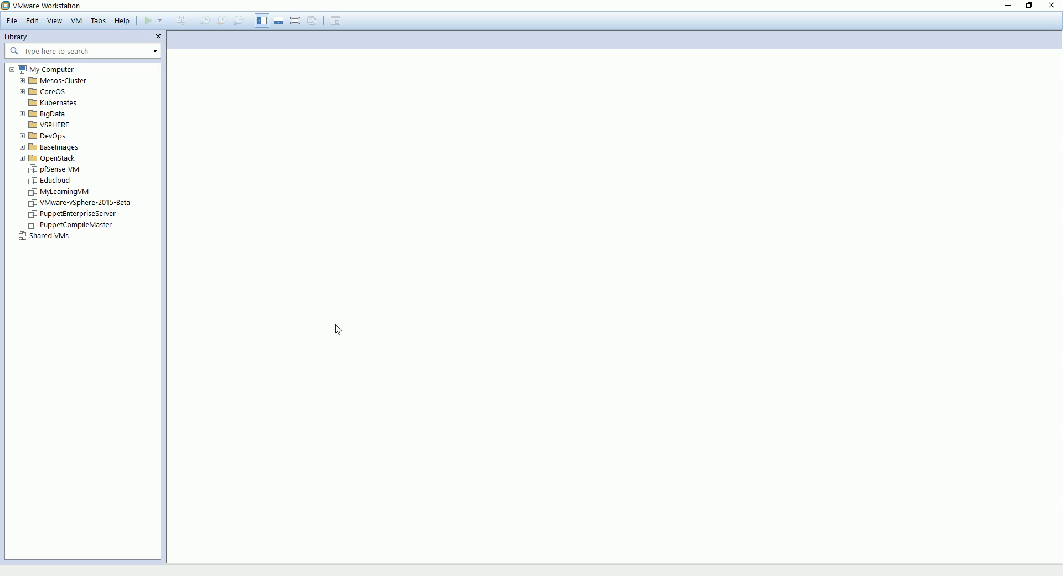
mouse_move(361, 301)
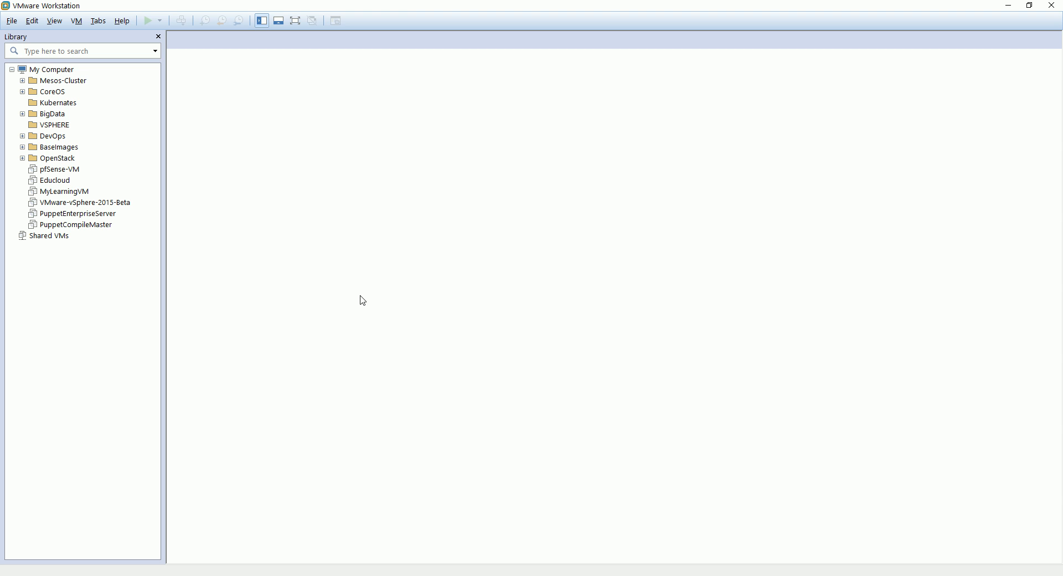
mouse_move(345, 281)
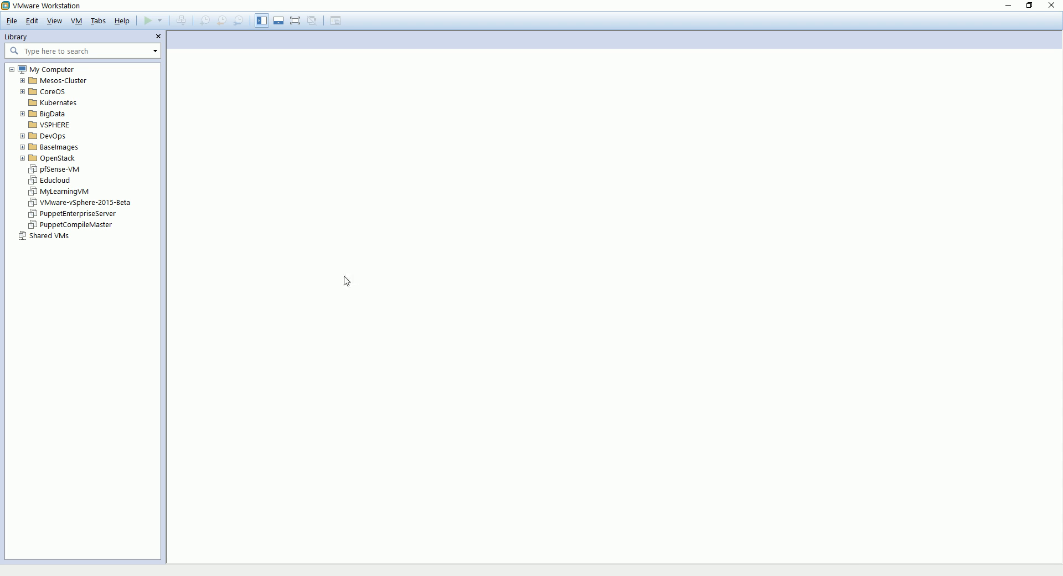
mouse_move(426, 573)
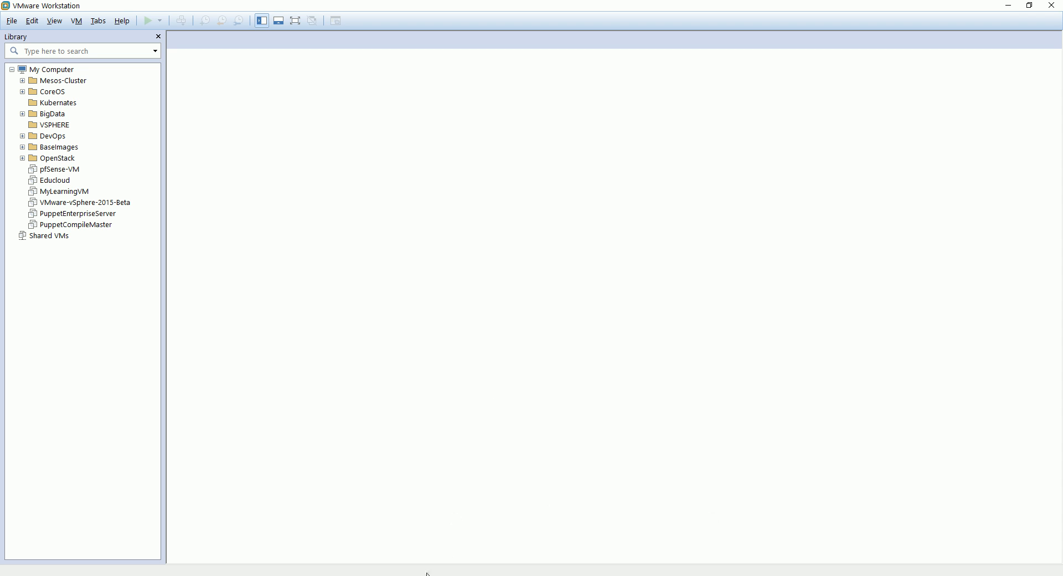